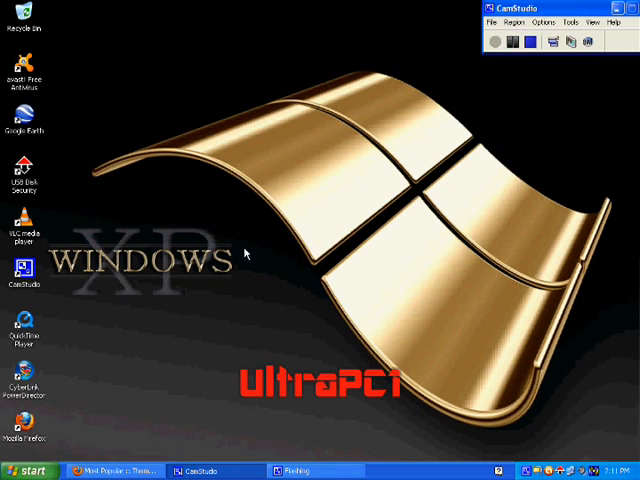
mouse_move(292, 216)
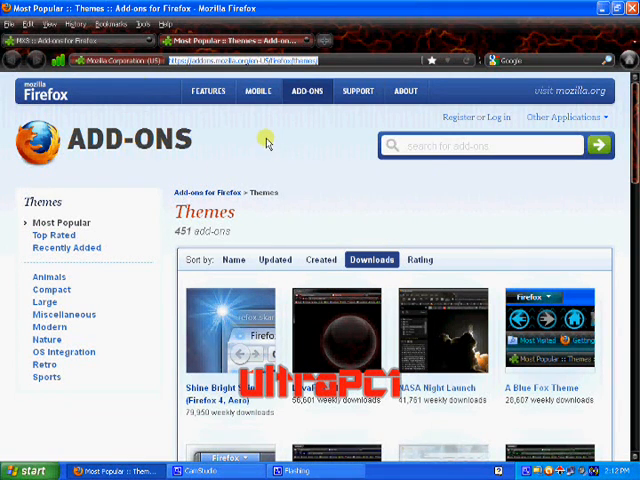
mouse_move(264, 150)
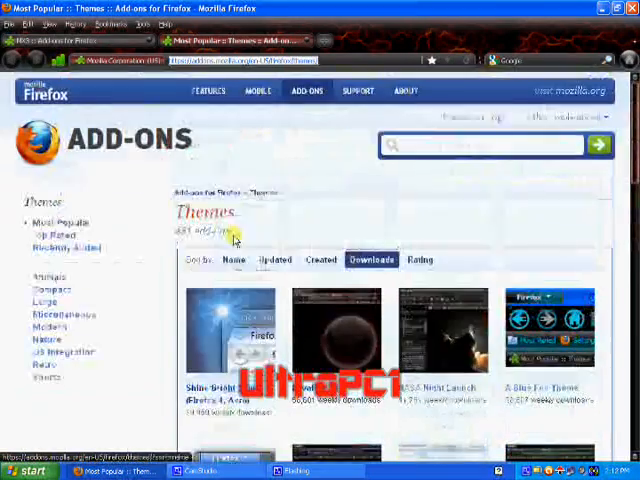
Scroll down the Themes list to reach the MX3 theme entry.
scroll(down, 3)
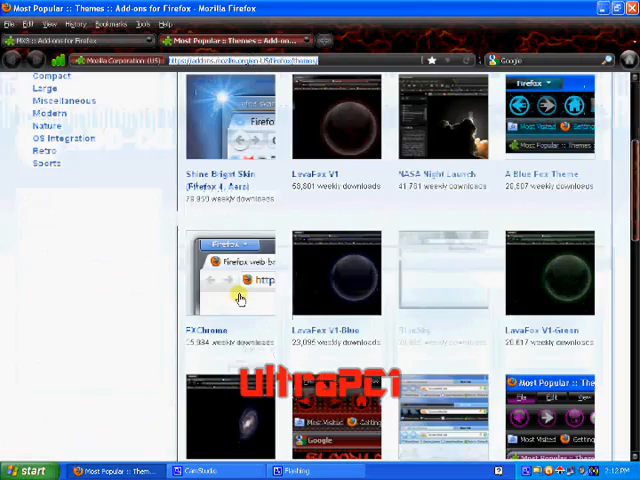
scroll(down, 3)
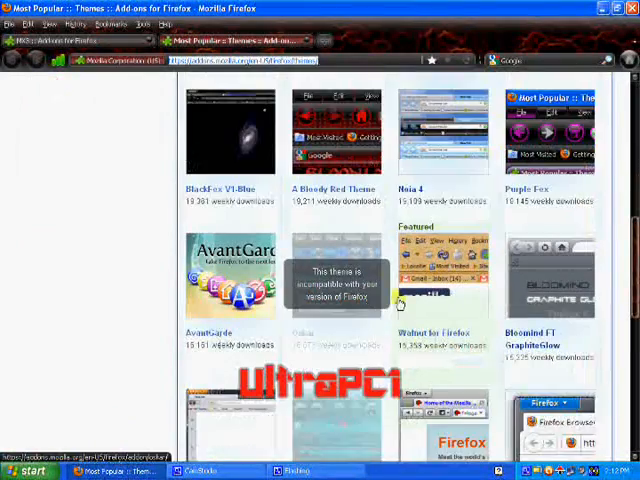
scroll(down, 3)
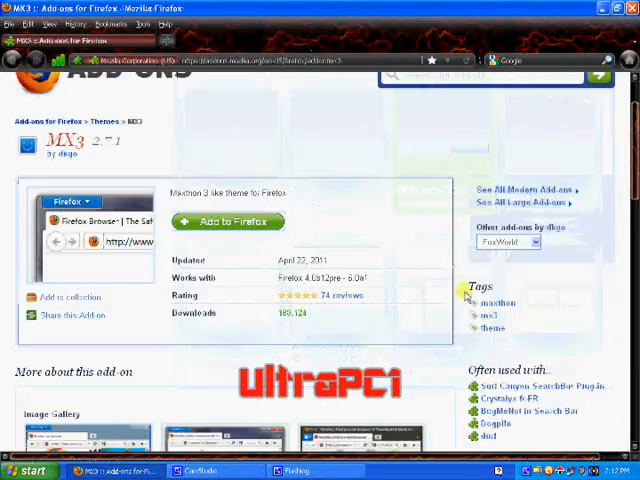
scroll(down, 3)
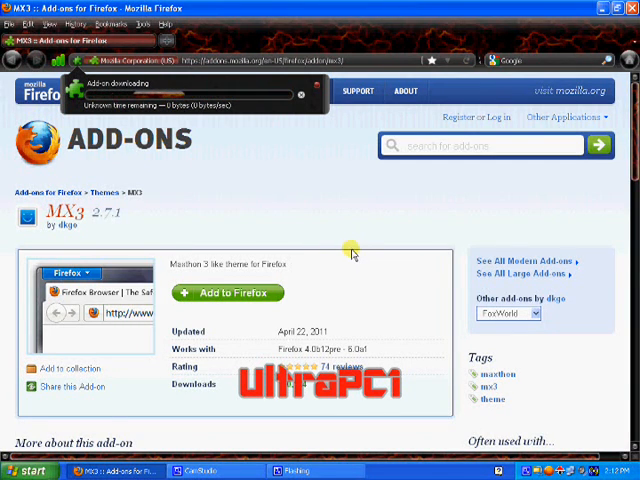
mouse_move(288, 184)
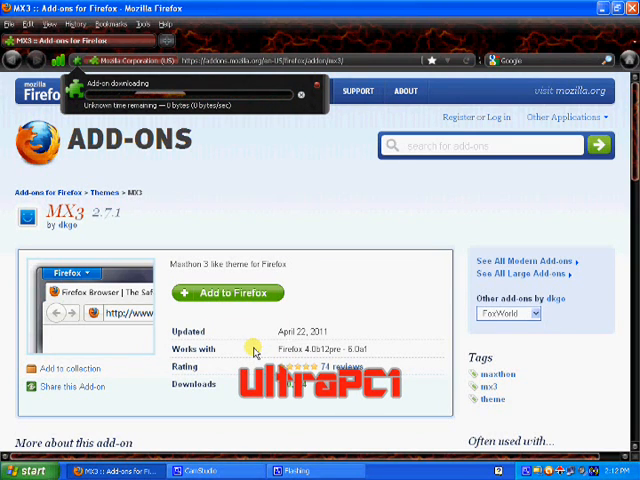
mouse_move(168, 220)
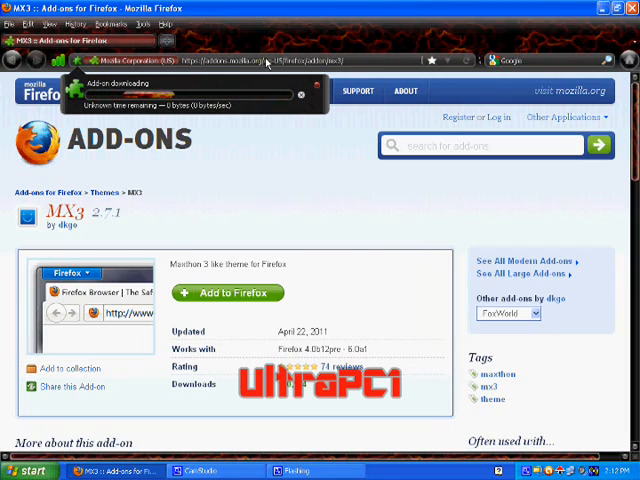
Approve installing the MX3 theme and restart Firefox to apply it.
scroll(down, 3)
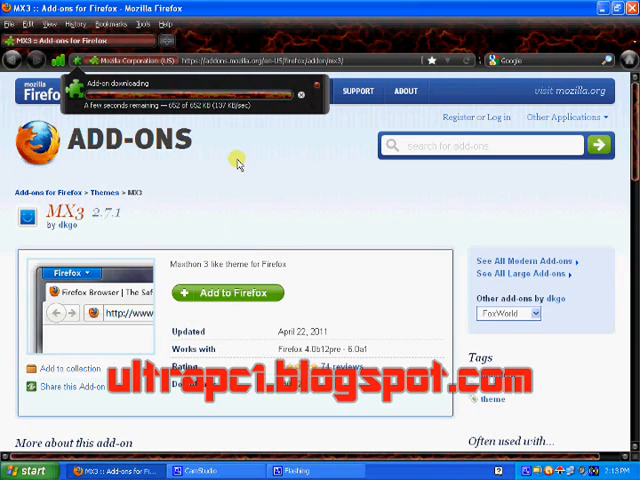
mouse_move(238, 168)
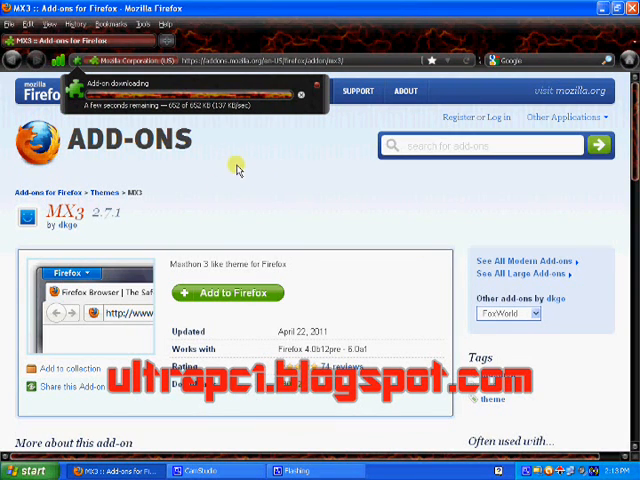
mouse_move(260, 196)
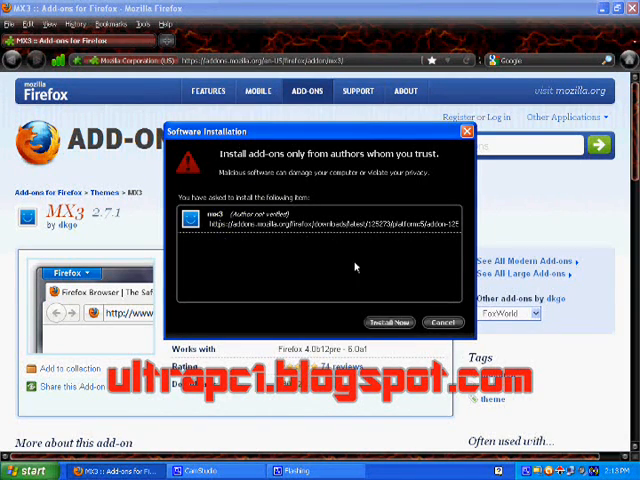
click(444, 322)
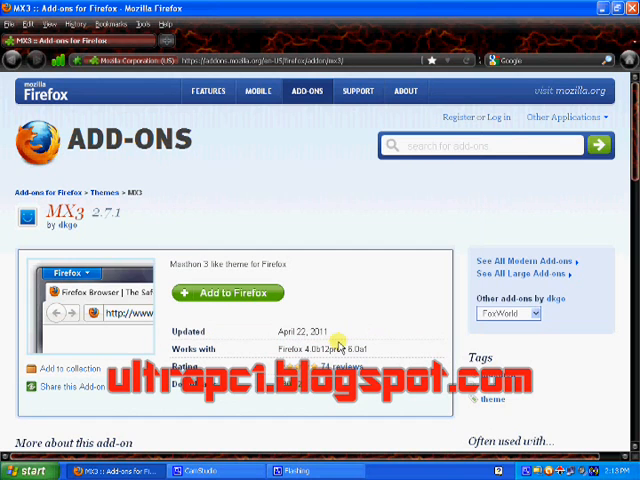
click(228, 292)
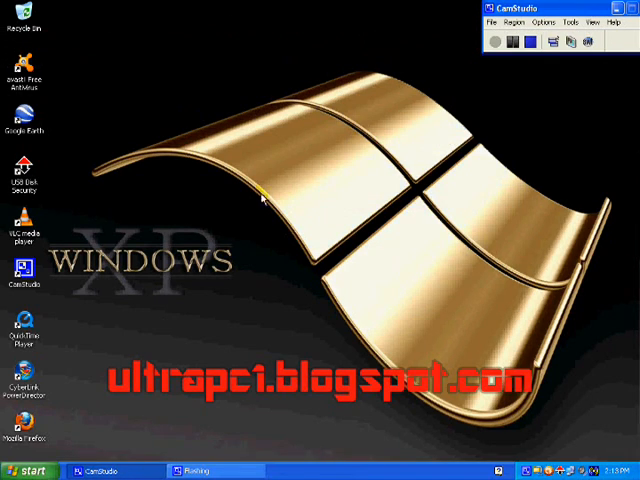
mouse_move(292, 200)
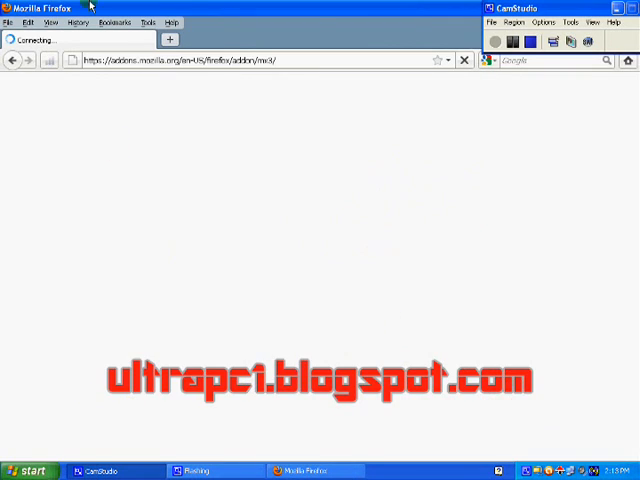
mouse_move(336, 88)
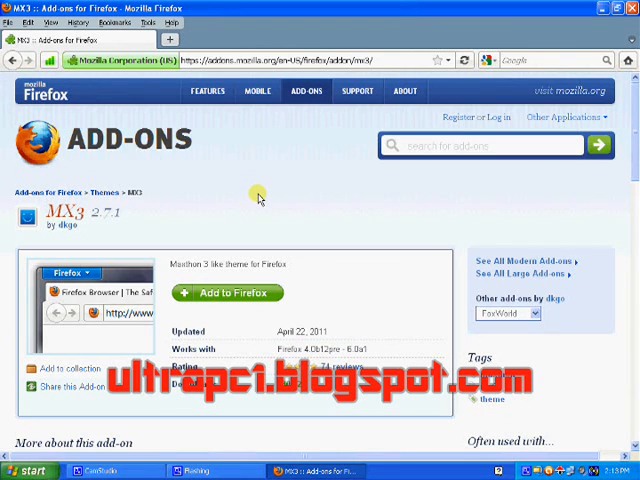
mouse_move(280, 214)
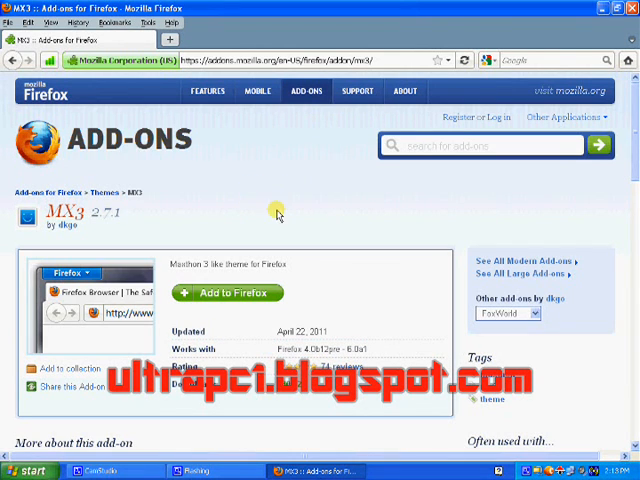